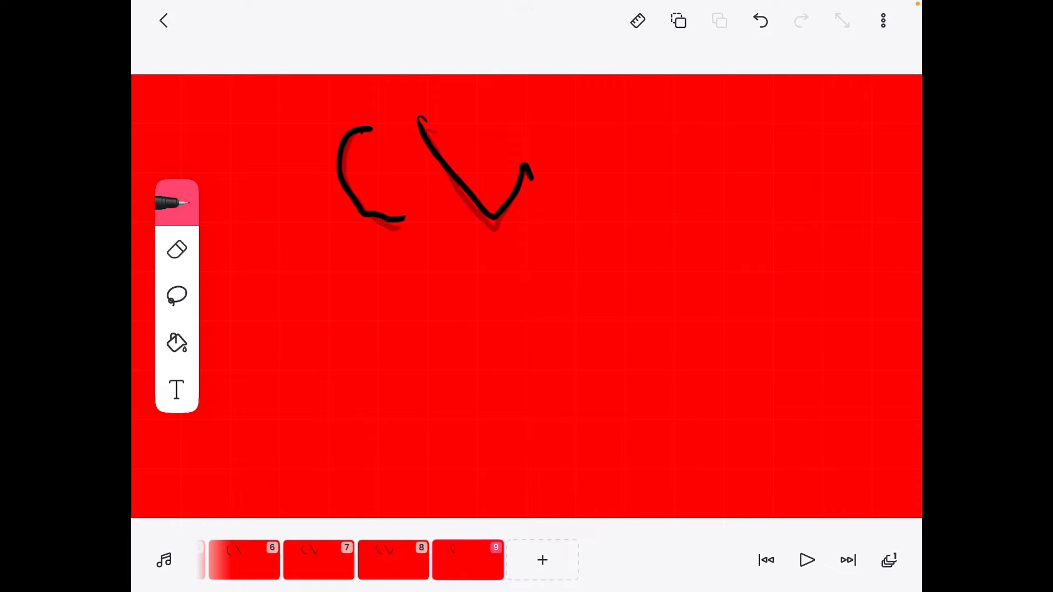
Add new frames and draw another stroke of the W, continuing toward frame 12
click(543, 561)
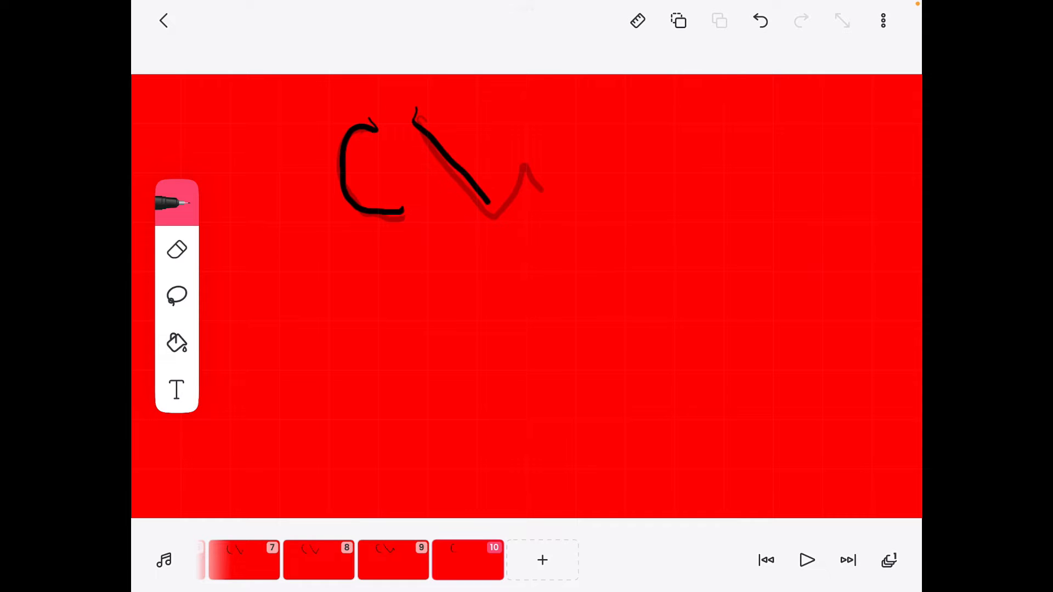
drag(491, 215, 563, 222)
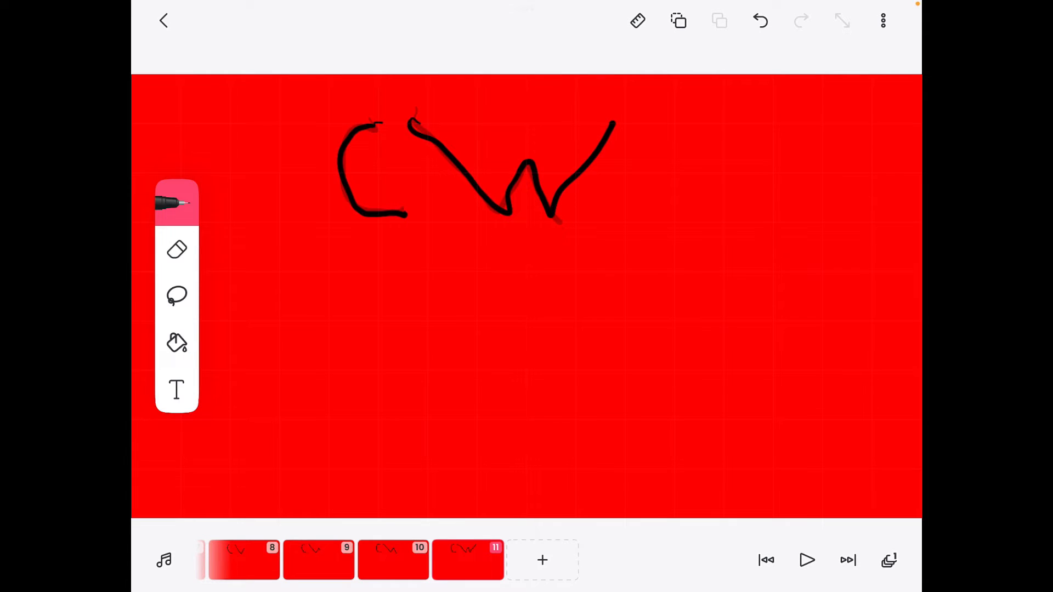
click(542, 560)
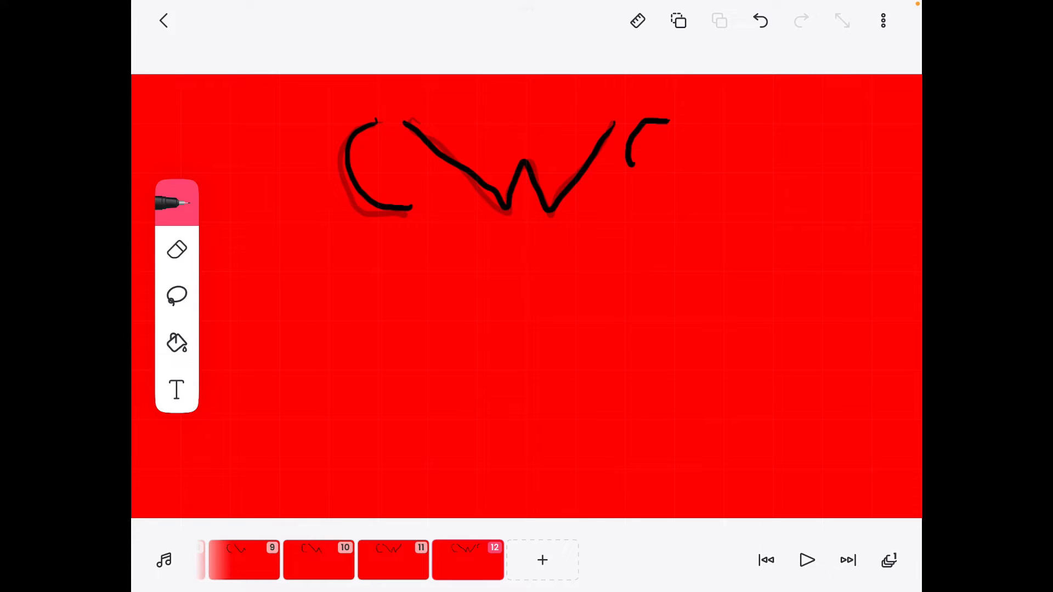
Return to frame 1, which shows only the opening curve of the C
click(542, 560)
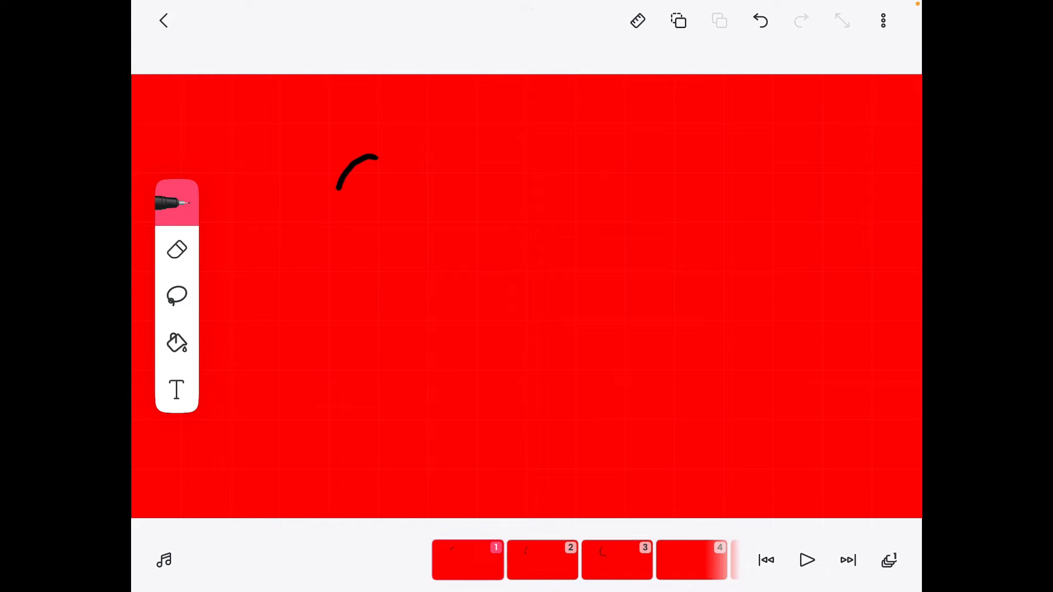
Draw the rectangle's left side and top edge a little further on each early frame
drag(396, 329, 396, 443)
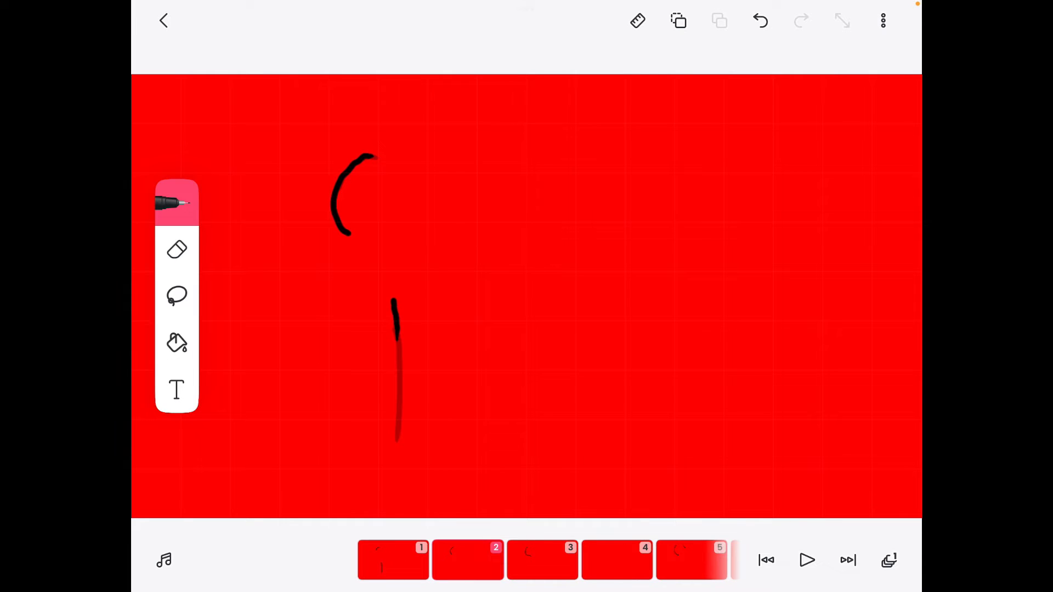
drag(395, 302, 444, 302)
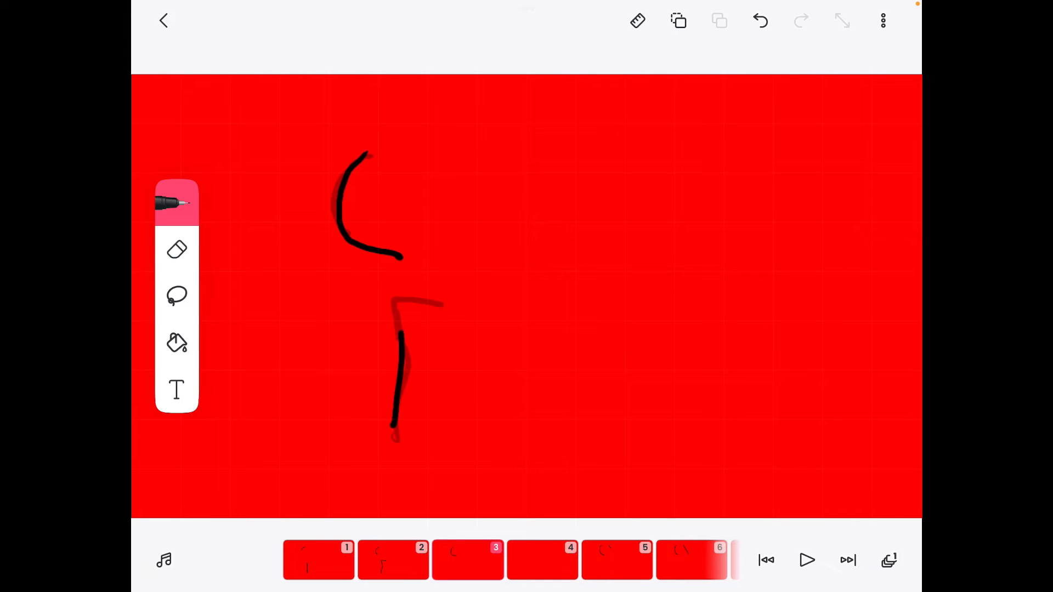
drag(403, 293, 484, 294)
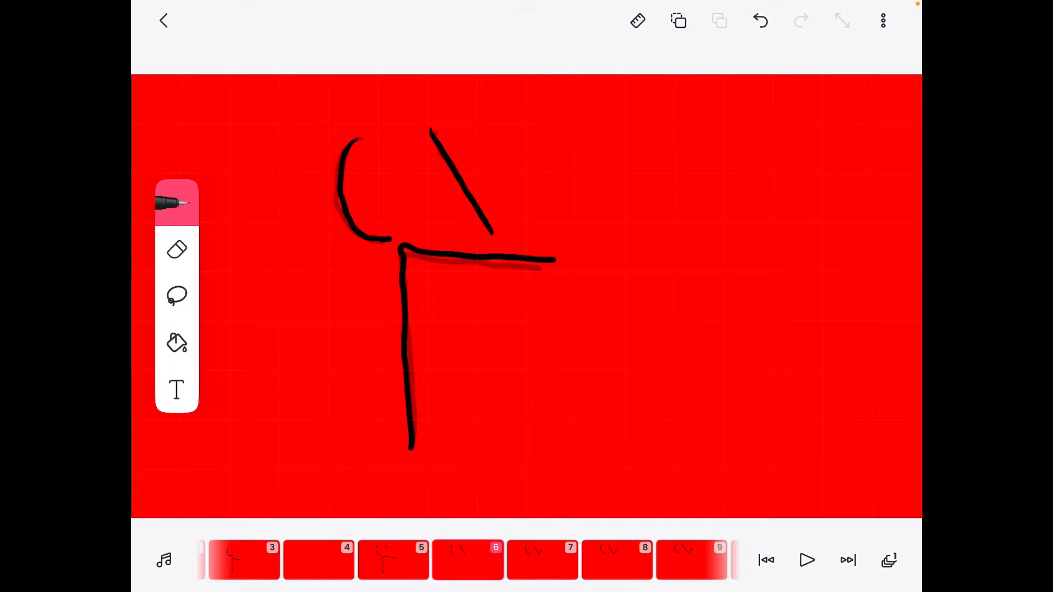
drag(557, 262, 561, 312)
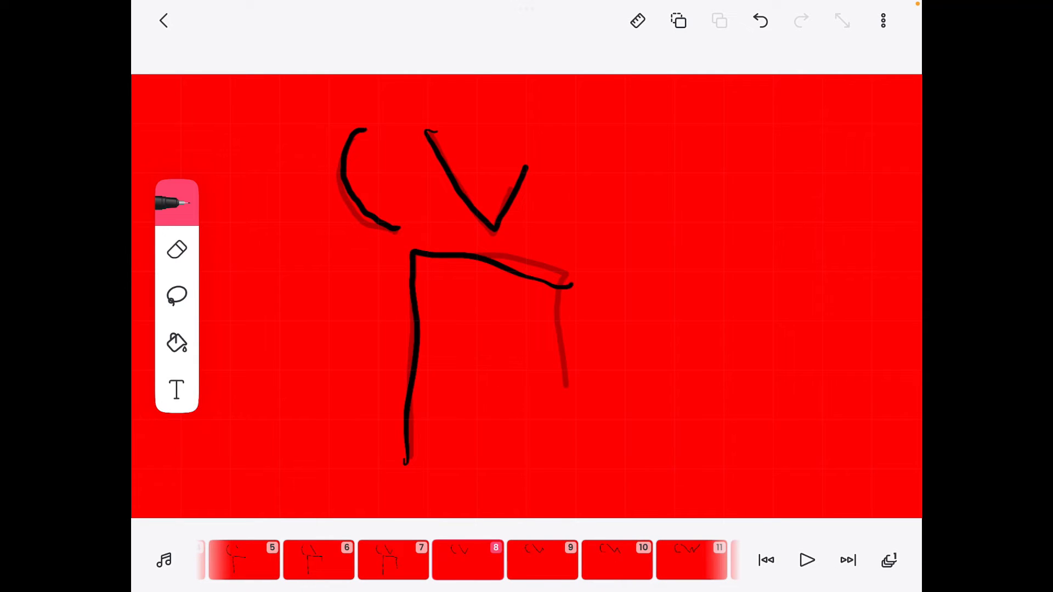
Add the right side and bottom edge, then trace a double outline on frame 12
drag(572, 290, 571, 463)
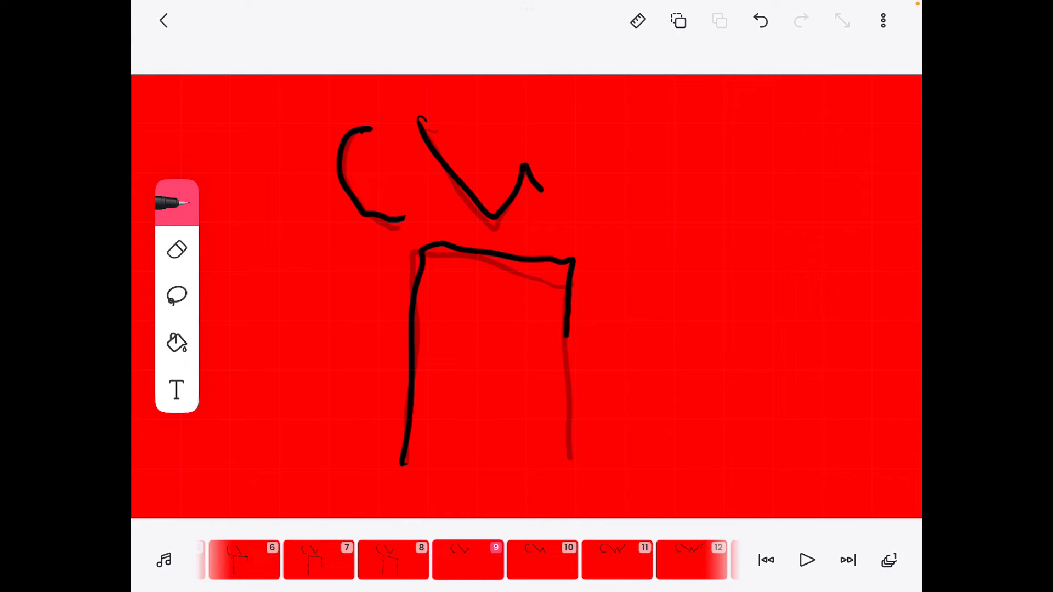
drag(481, 470, 569, 463)
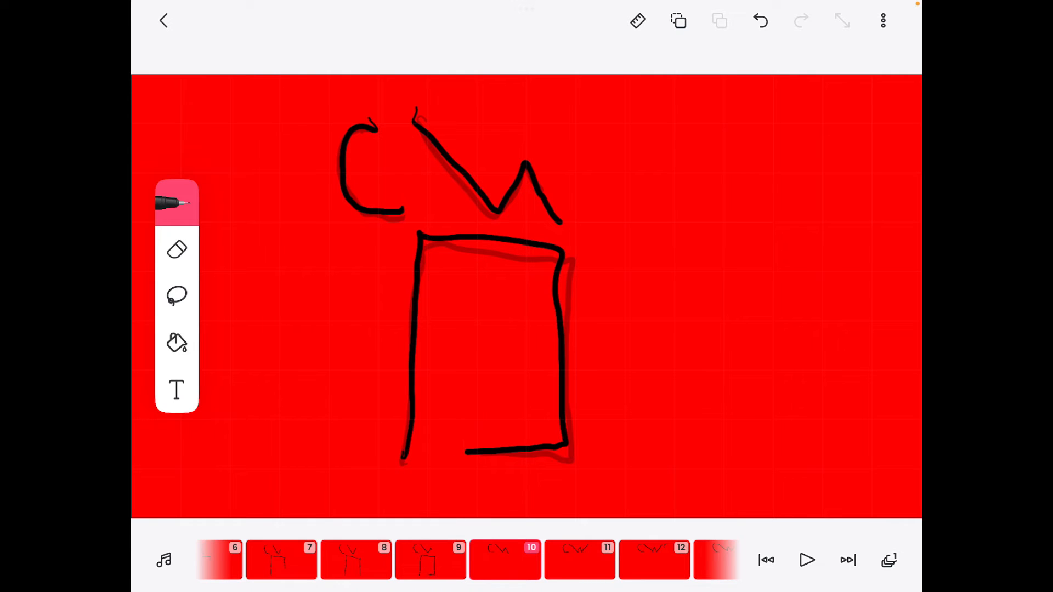
drag(440, 413, 440, 446)
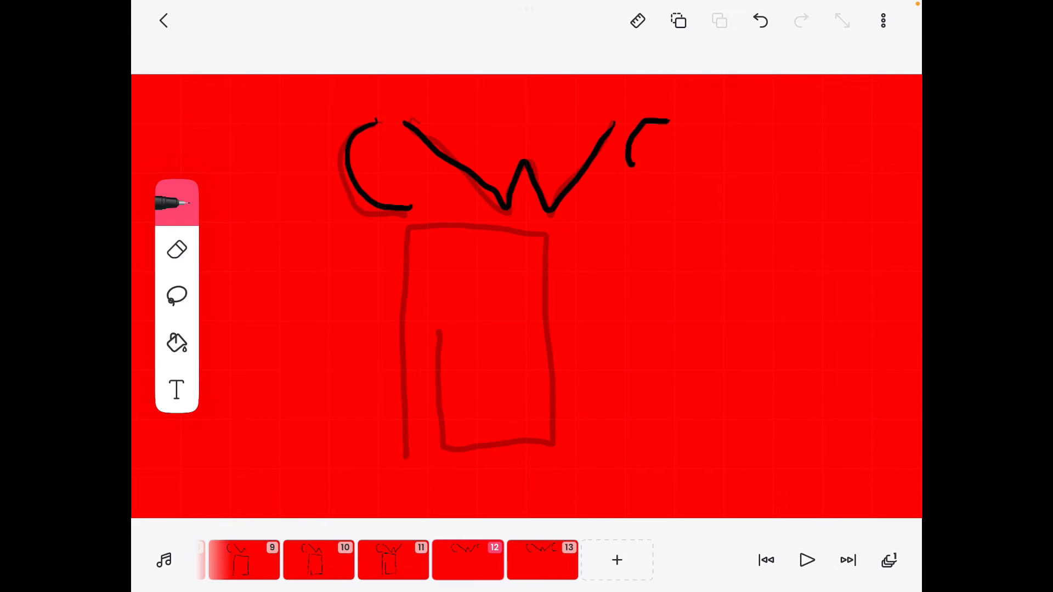
drag(410, 228, 531, 457)
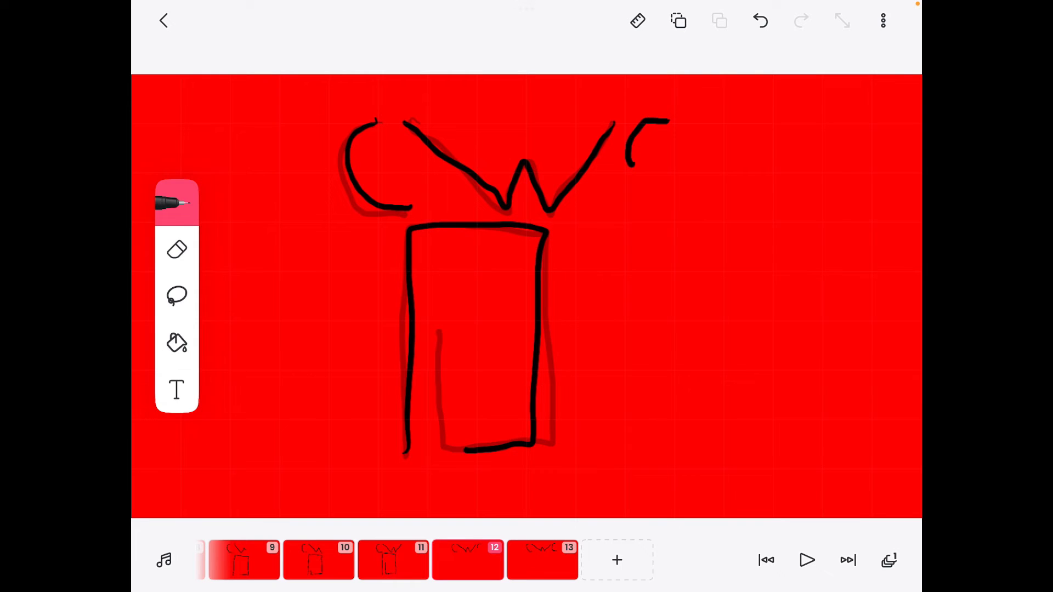
drag(447, 262, 444, 430)
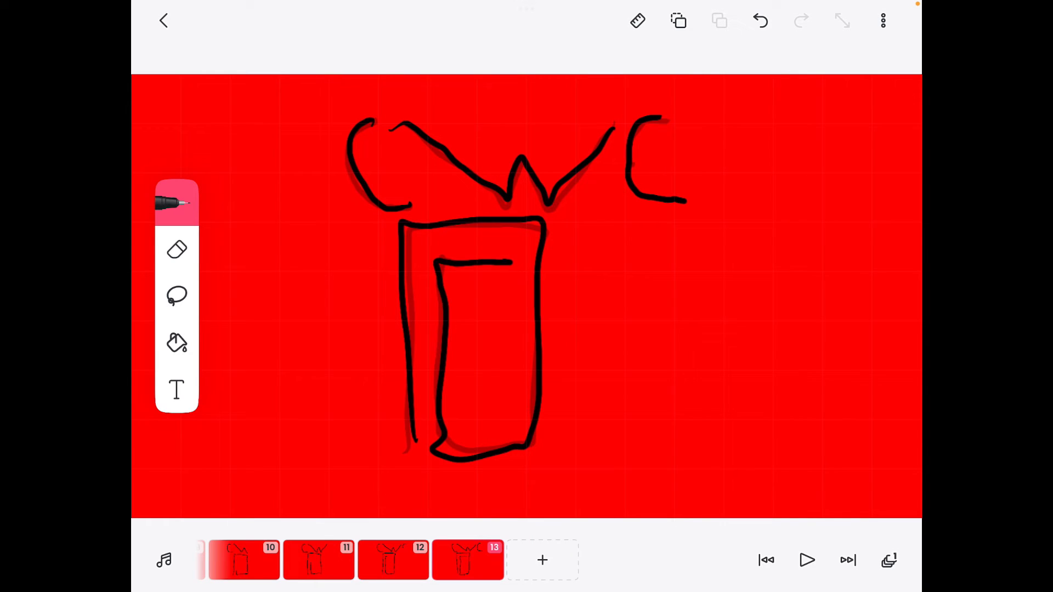
click(806, 561)
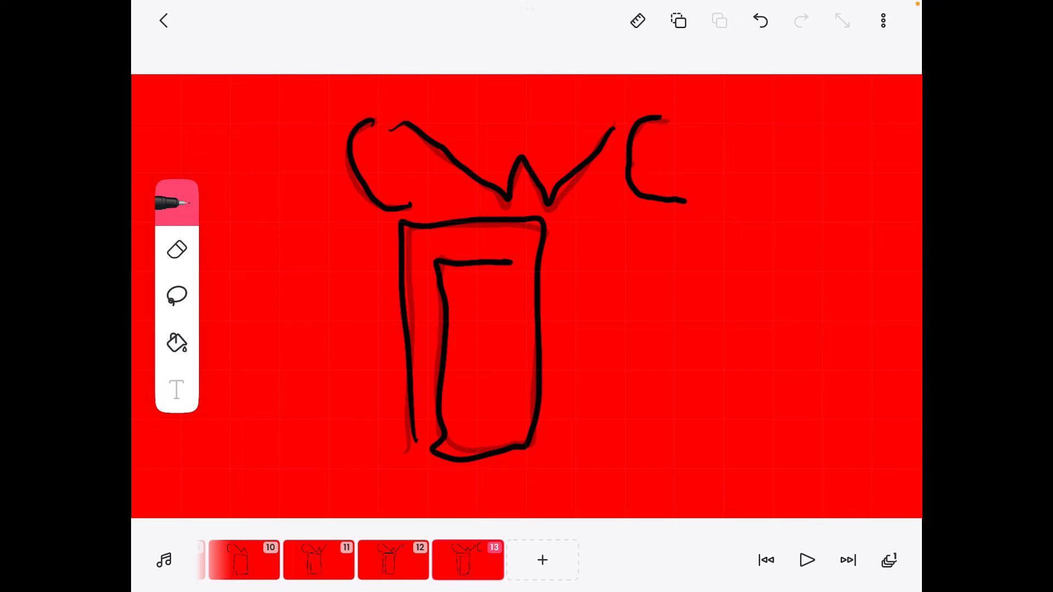
click(177, 391)
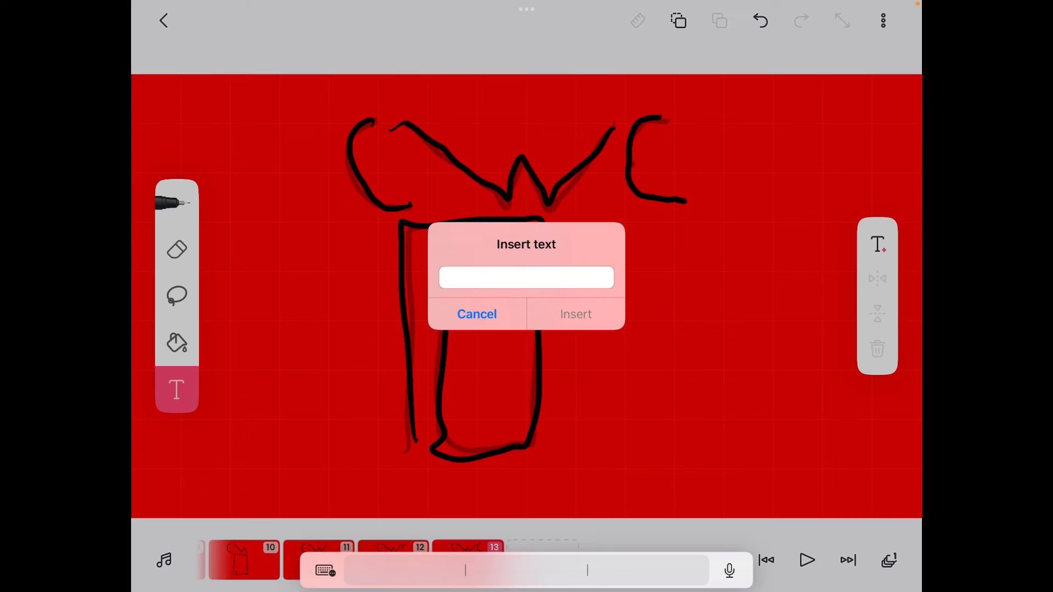
Type the CWC text and insert it on frame 13
text(c)
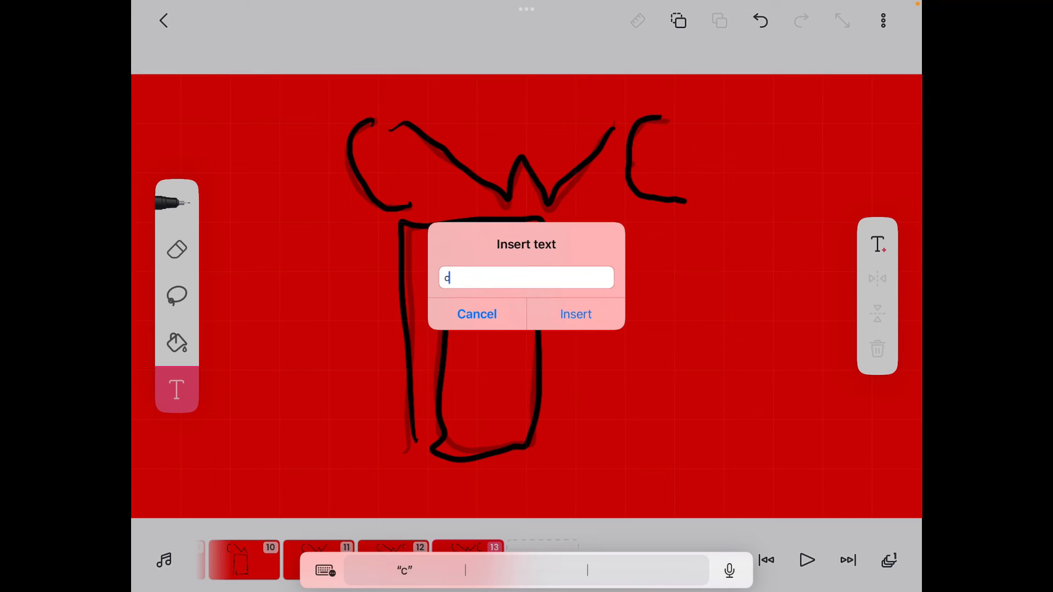
text(w)
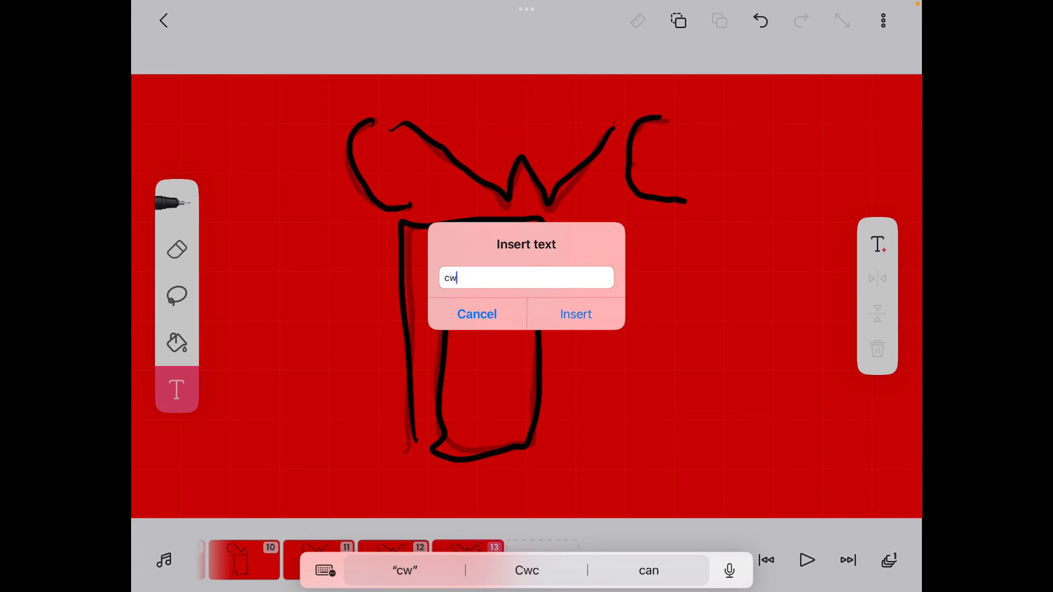
click(576, 314)
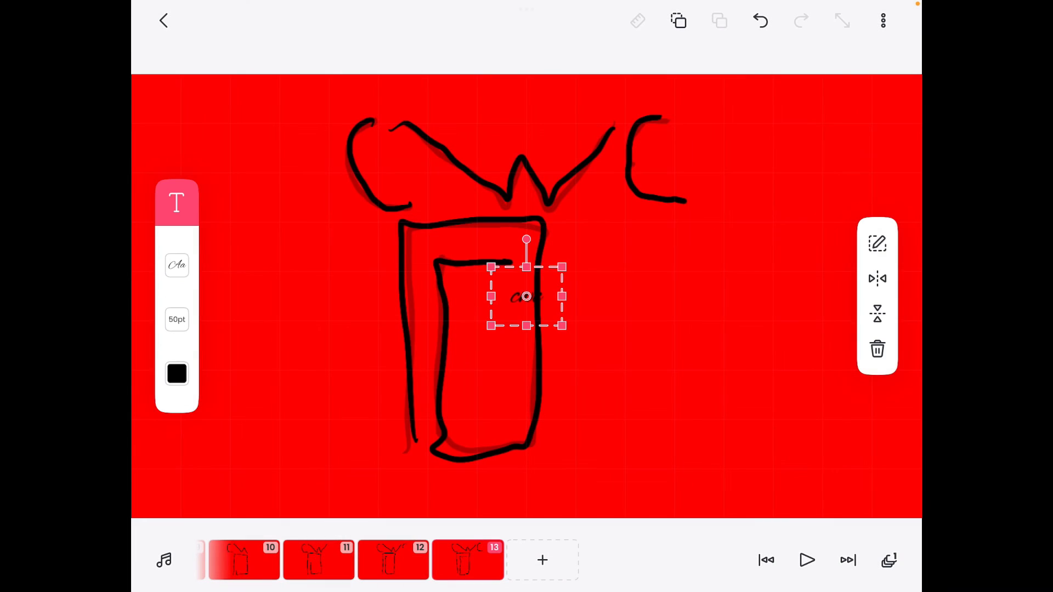
Enlarge the CWC text, move it lower, choose a bold font, and finalize it
drag(562, 326, 714, 452)
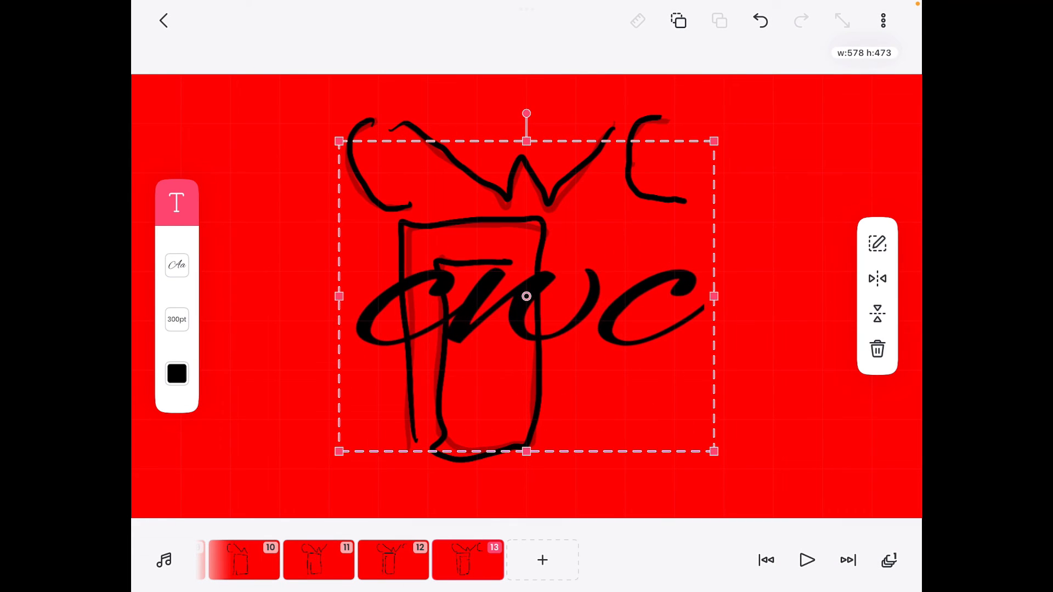
drag(526, 296, 471, 398)
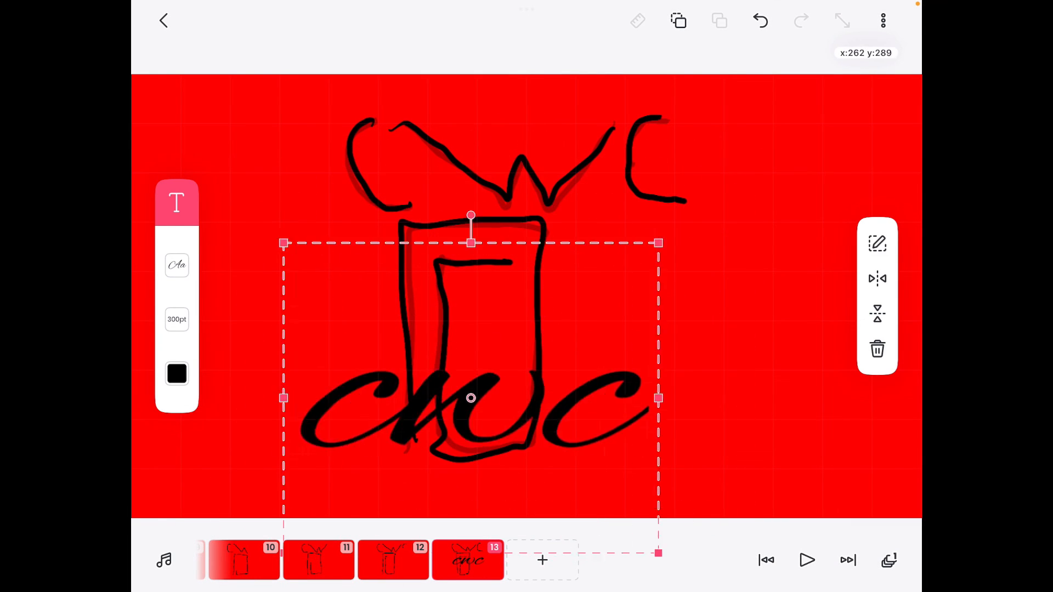
click(177, 265)
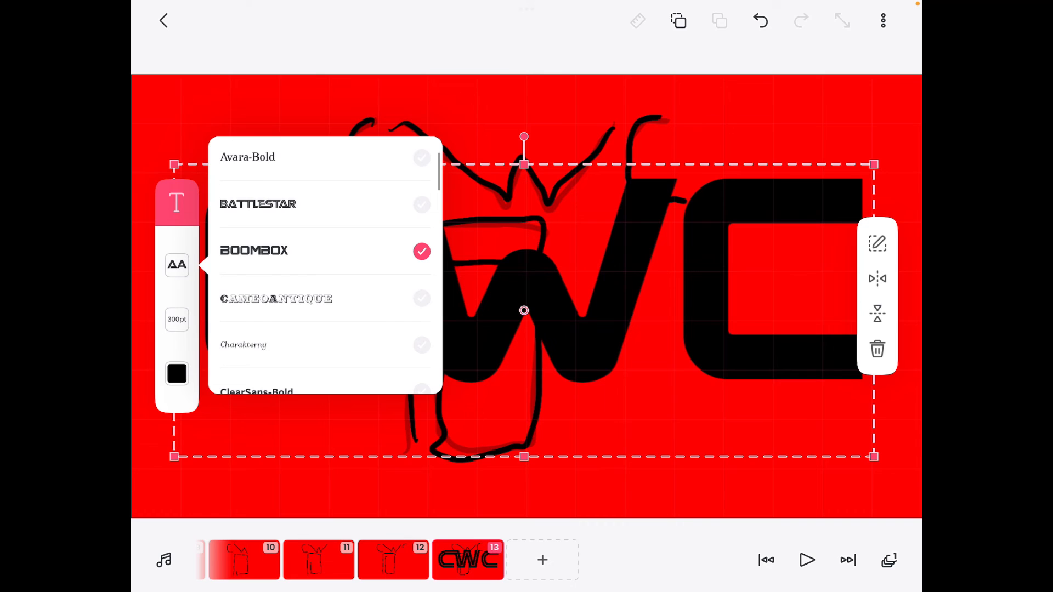
scroll(down, 3)
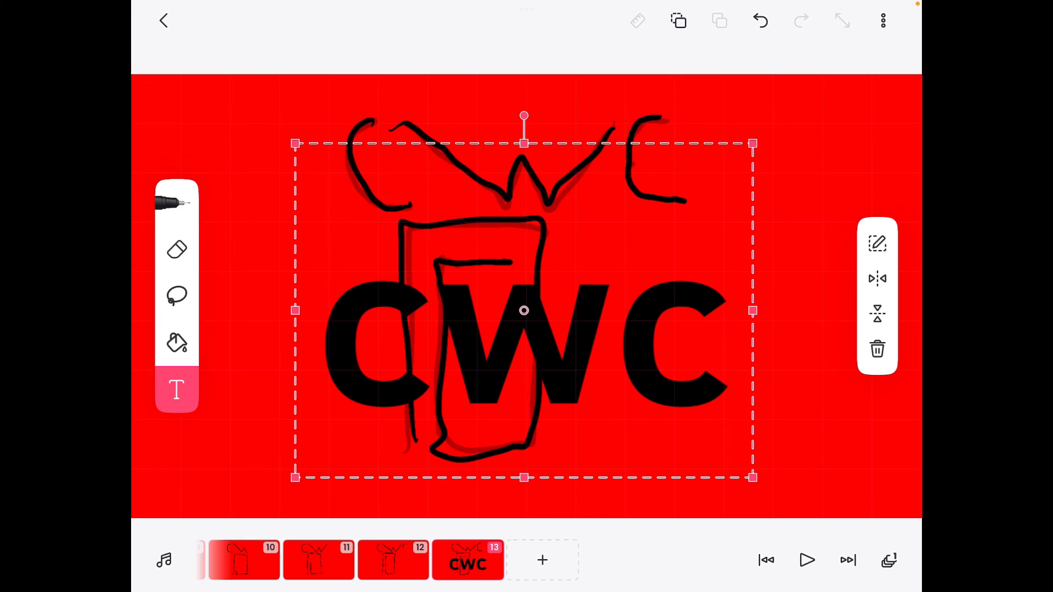
click(176, 345)
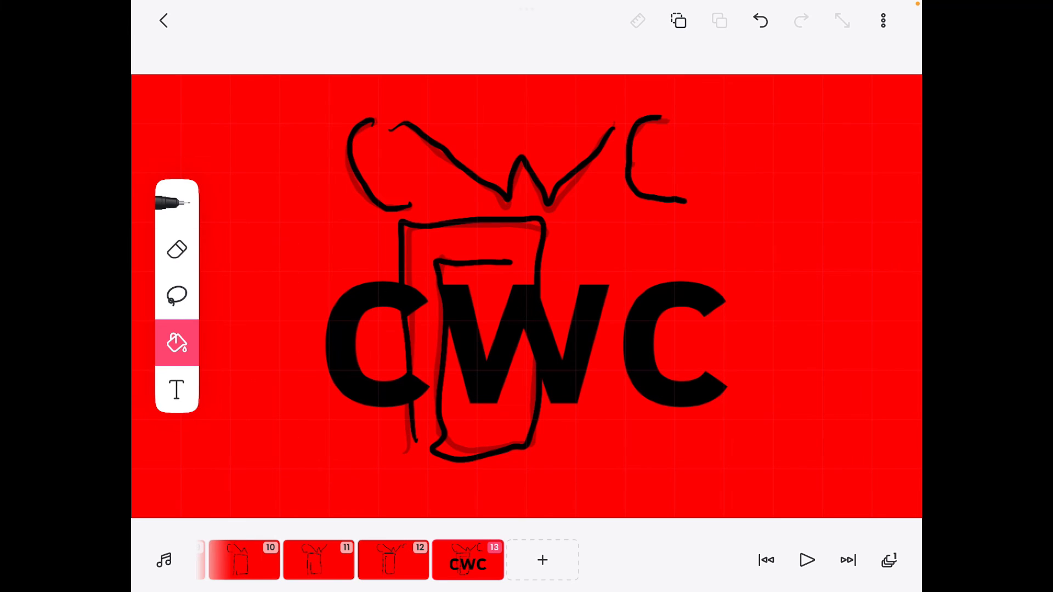